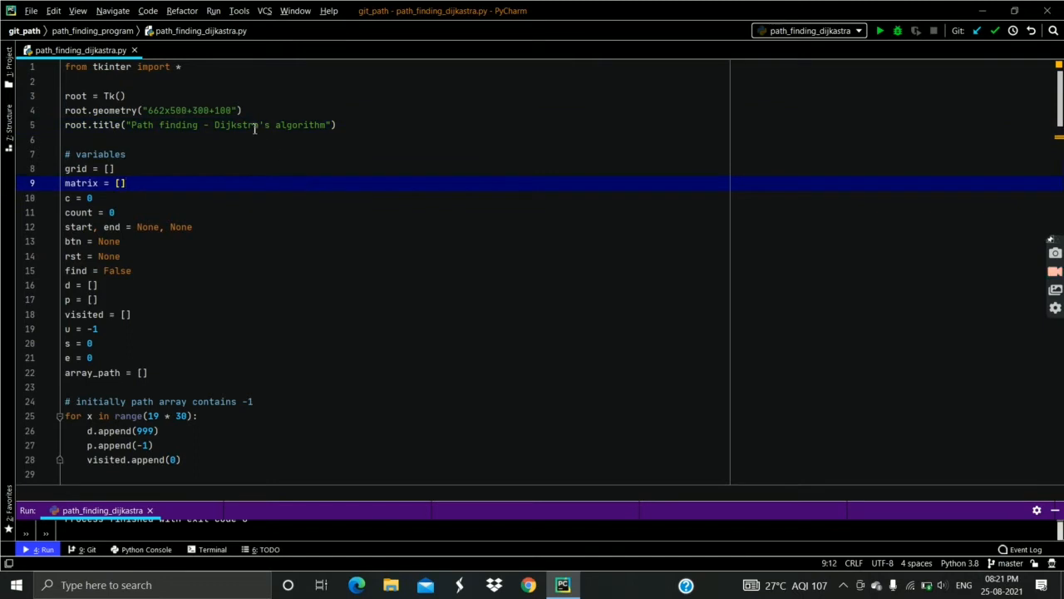
Open path_finding_dijkstra.py and run it from PyCharm's toolbar
double_click(237, 124)
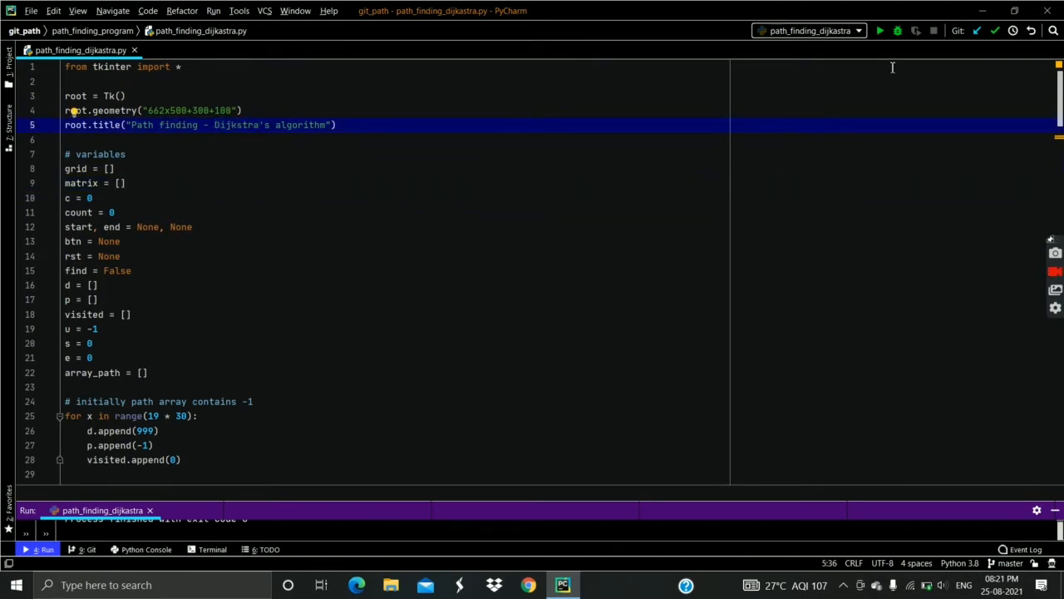
click(886, 31)
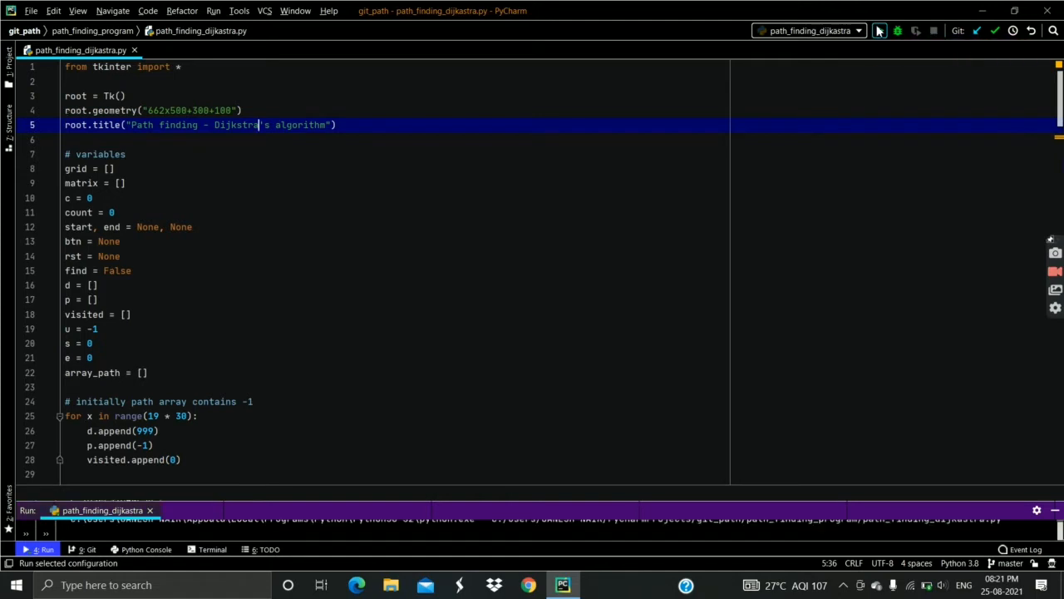
Bring up the 'Path finding - Dijkstra's algorithm' window with its all-red grid
click(37, 548)
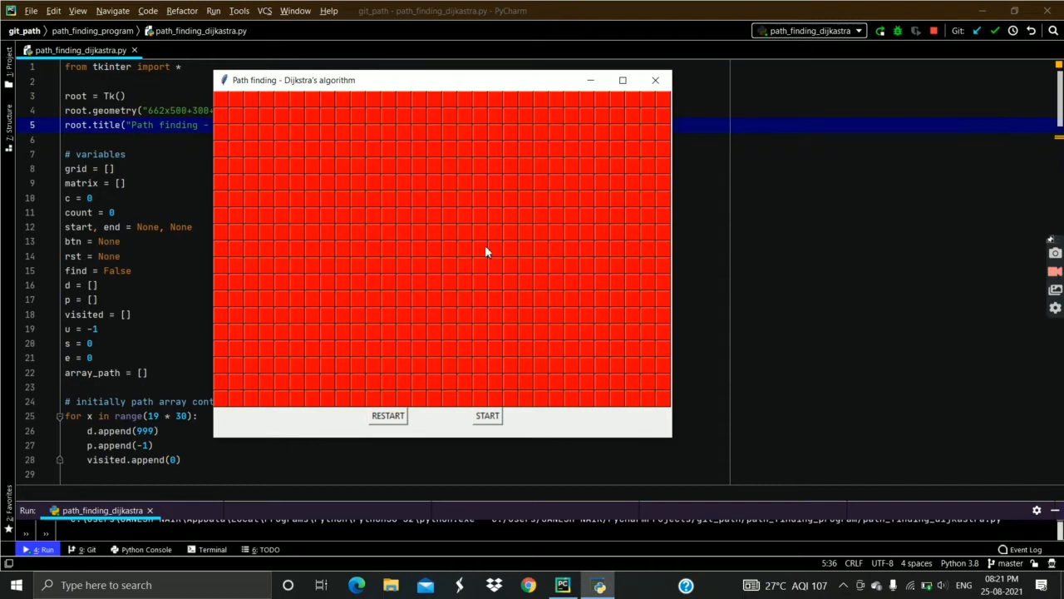
mouse_move(415, 418)
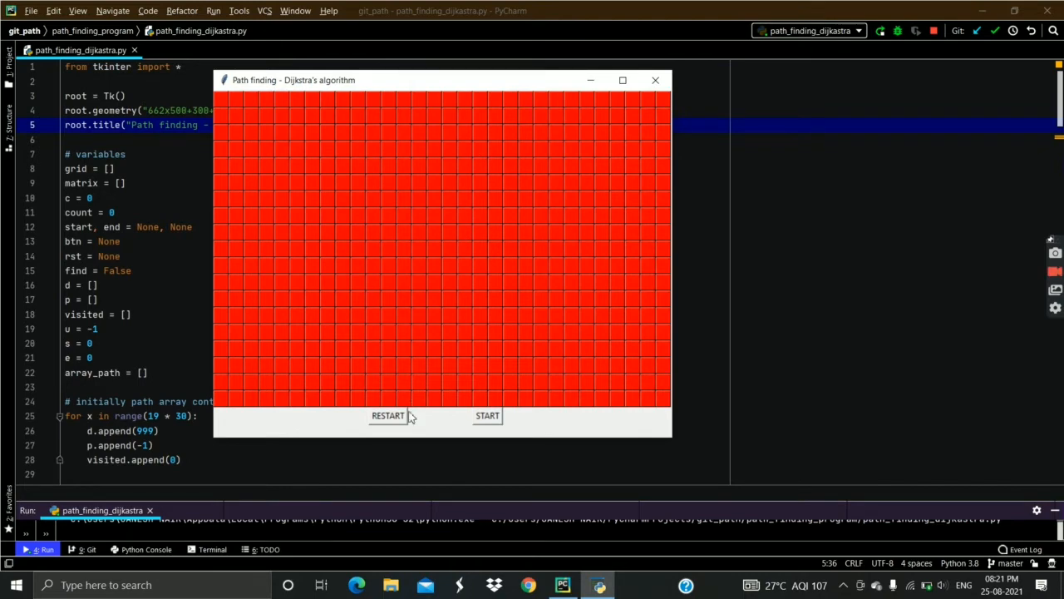
mouse_move(340, 180)
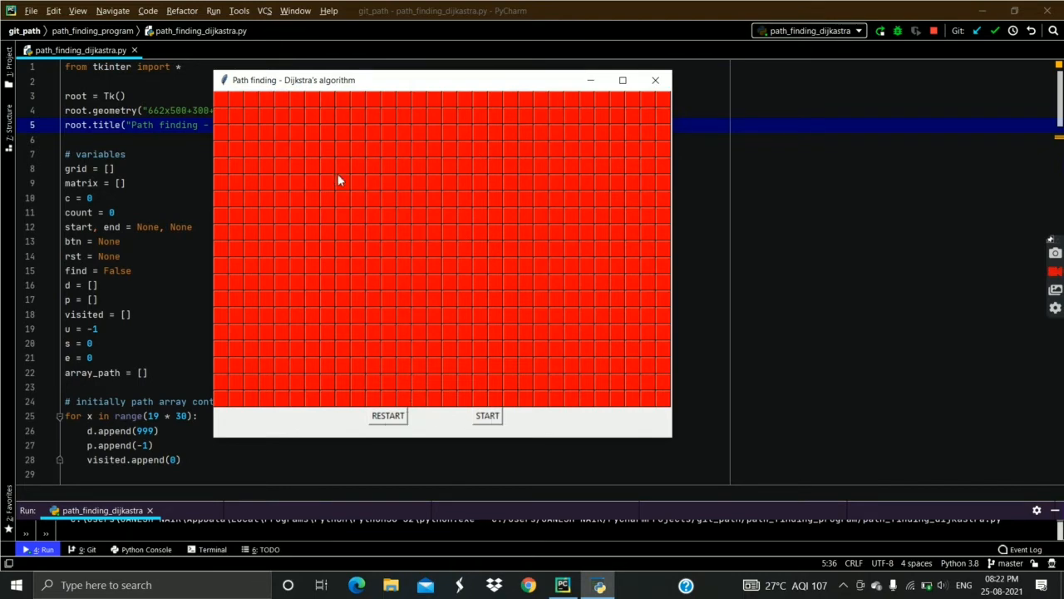
mouse_move(404, 228)
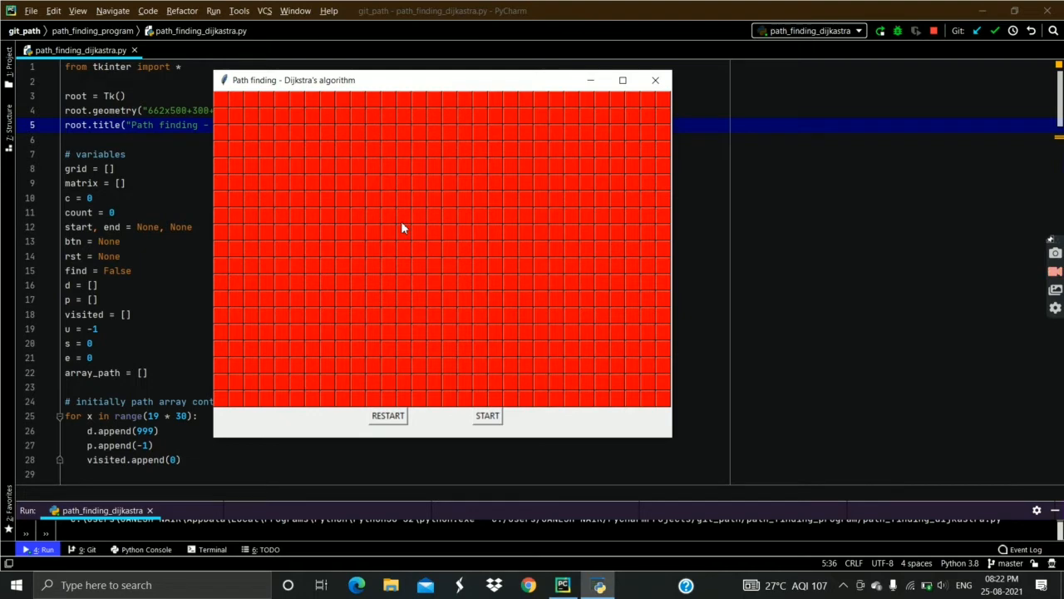
mouse_move(268, 126)
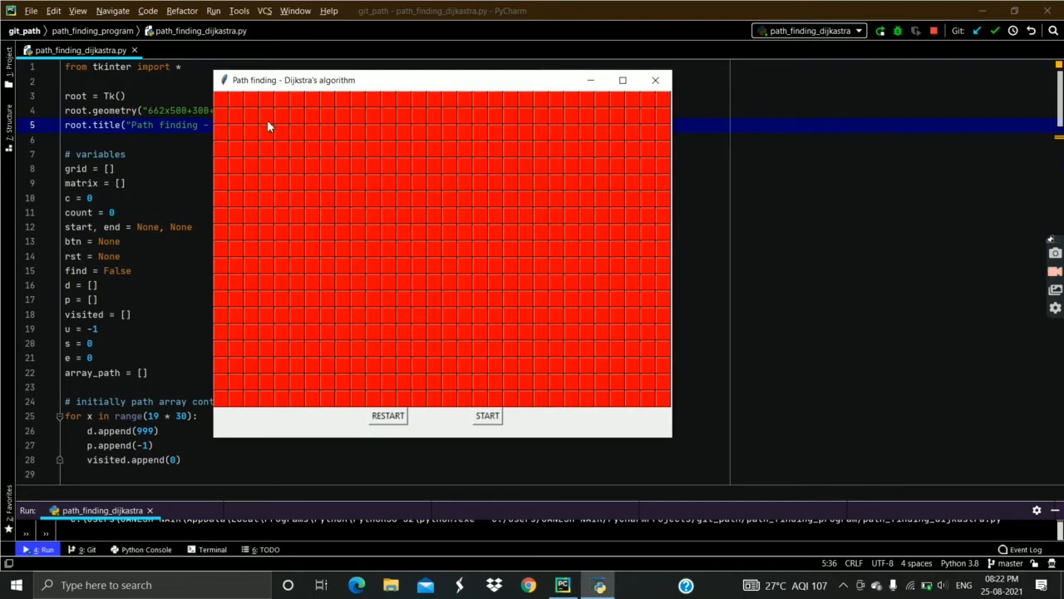
Place a top-left start cell and walls, trace the shortest path, then restart the grid
click(266, 116)
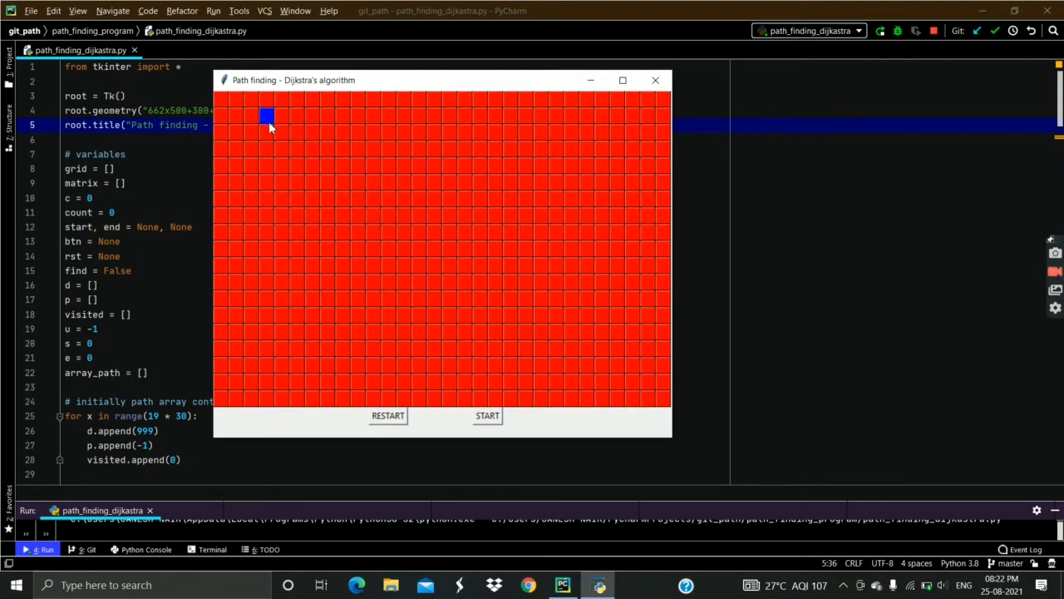
click(538, 384)
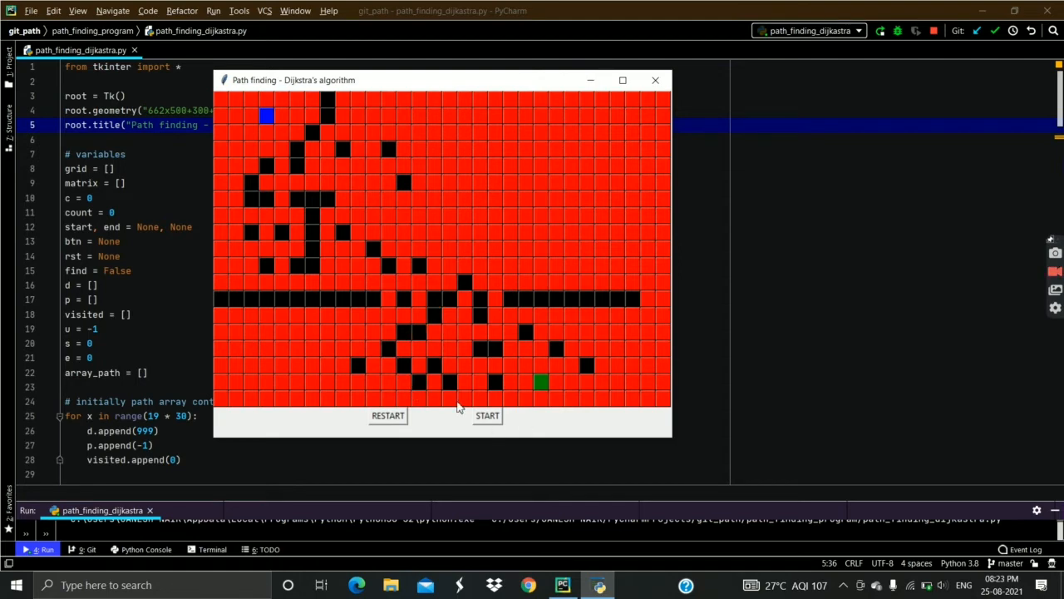
mouse_move(425, 282)
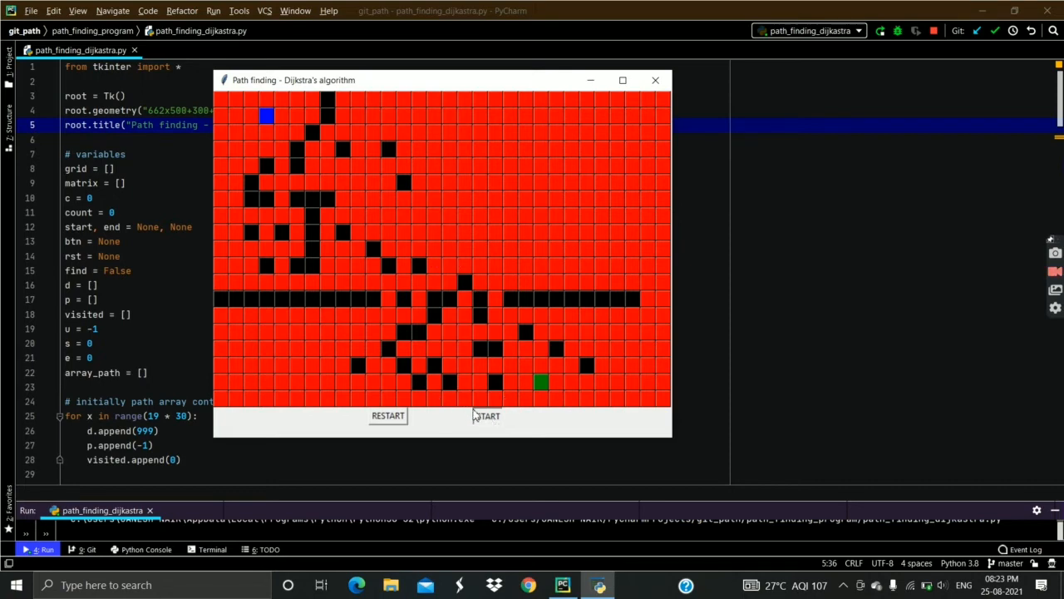
click(488, 416)
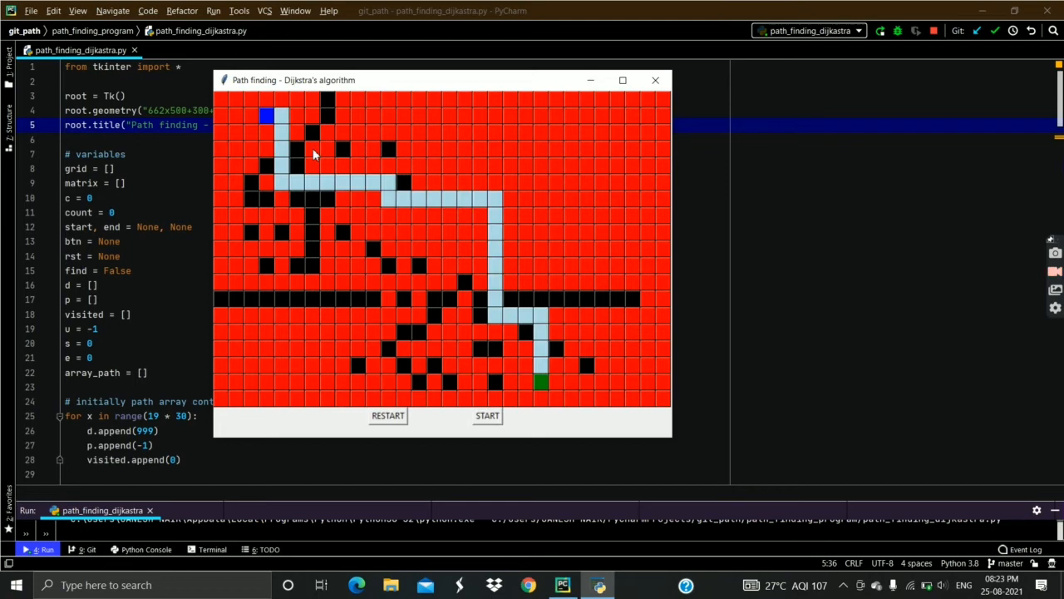
mouse_move(538, 368)
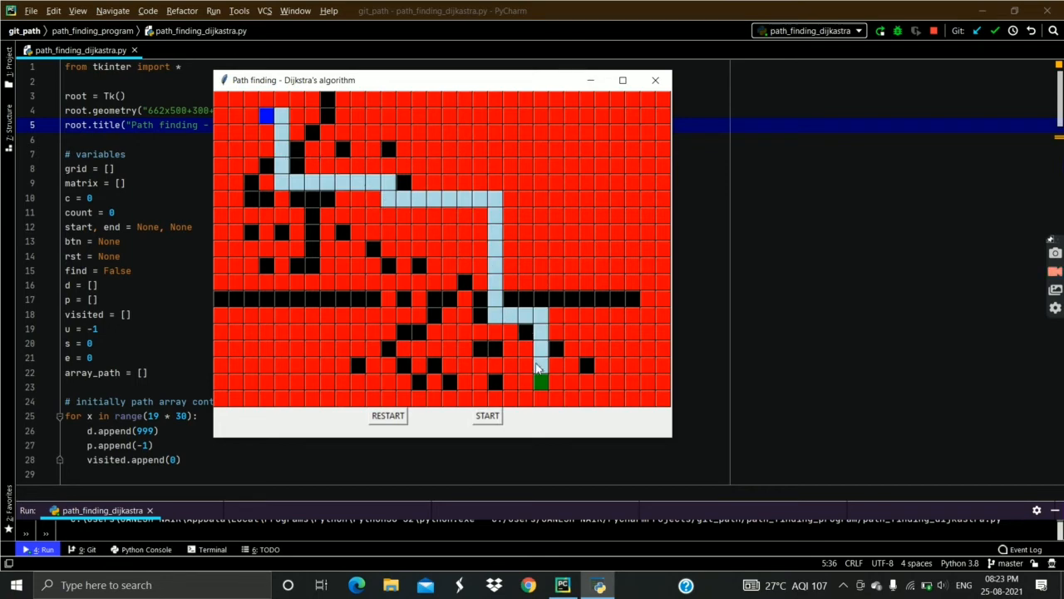
click(387, 416)
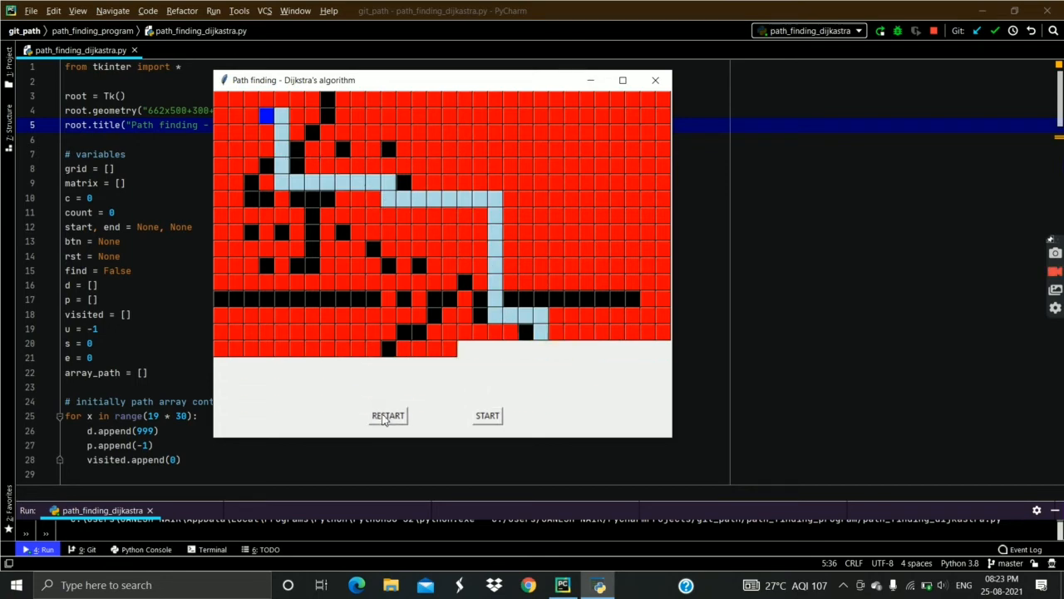
Mark a top-row start cell and a centre end cell, then find the straight path
click(388, 416)
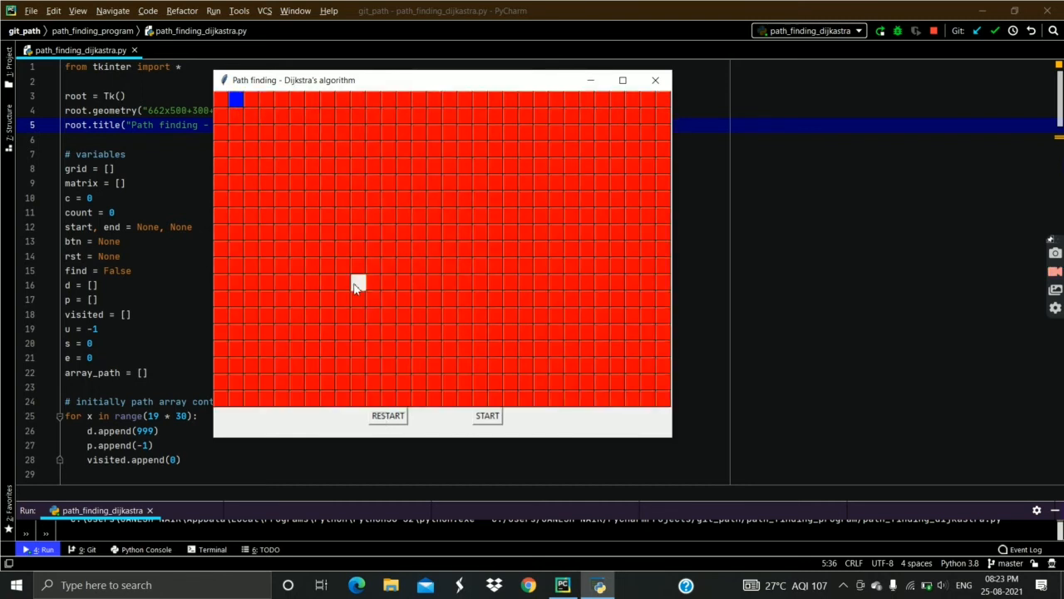
click(486, 416)
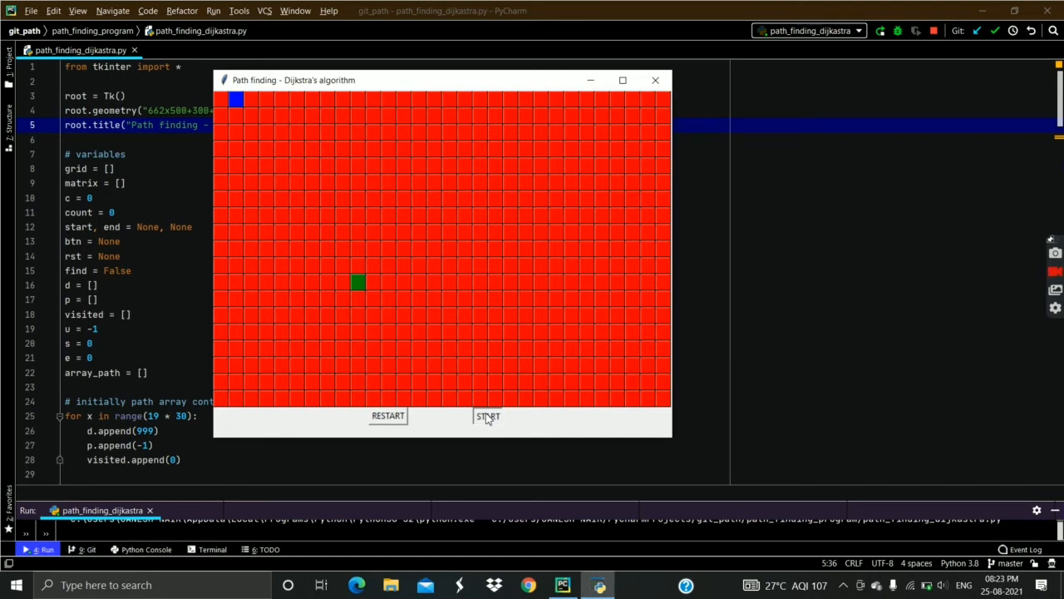
click(486, 416)
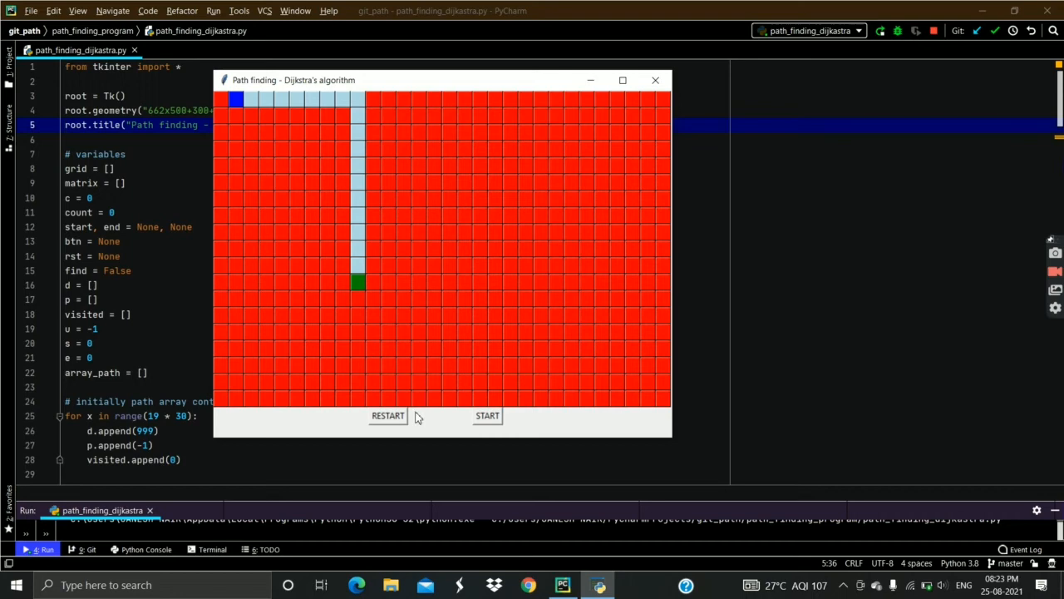
Clear the grid, close the window and relaunch the script from PyCharm
click(388, 416)
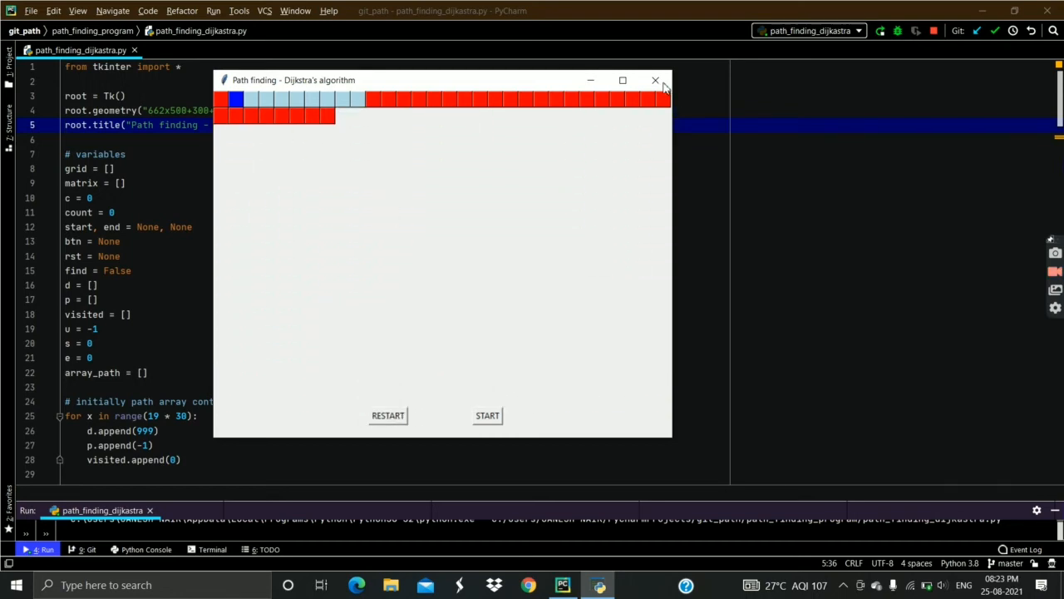
click(884, 31)
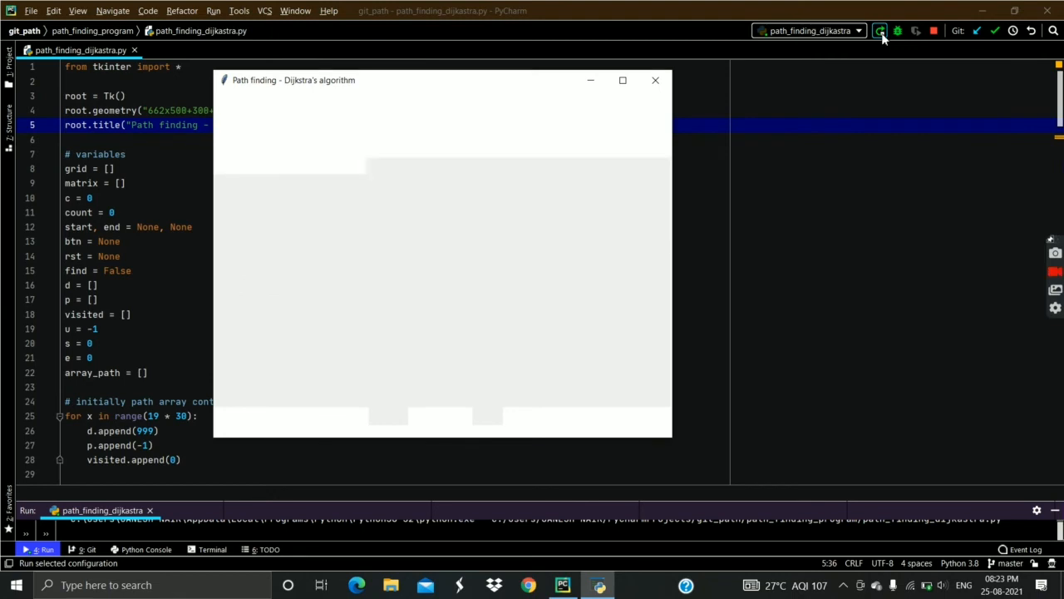
click(884, 31)
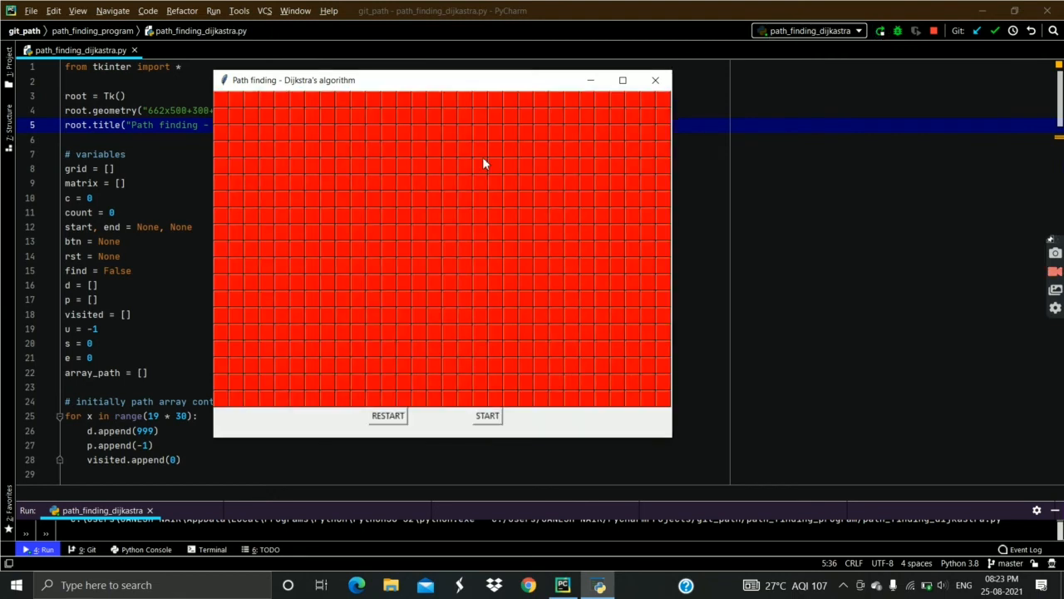
mouse_move(309, 140)
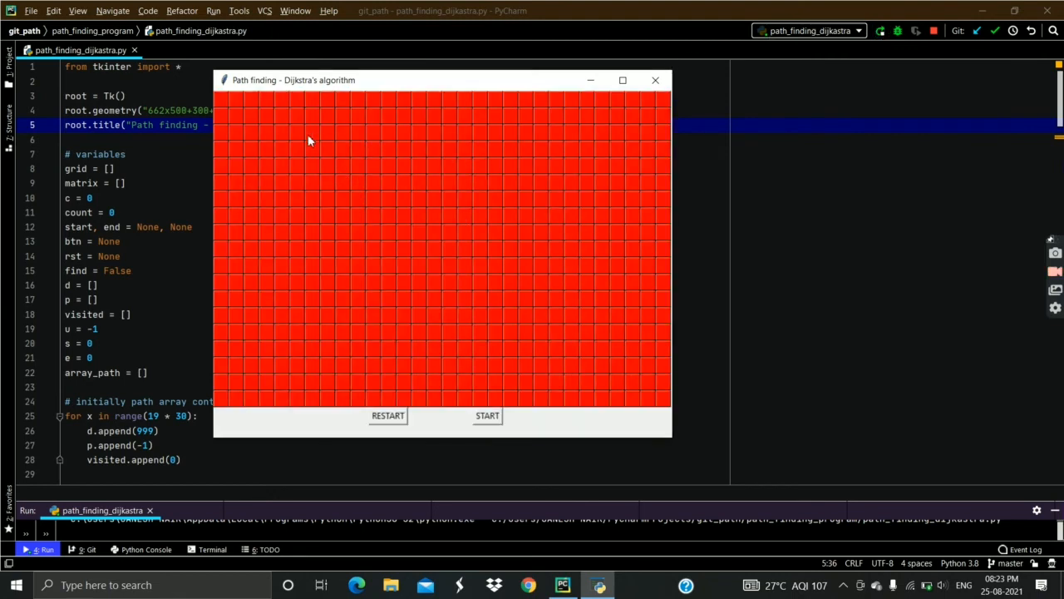
Mark a top start cell and bottom end cell, wall in the start, and reopen the grid window
click(297, 116)
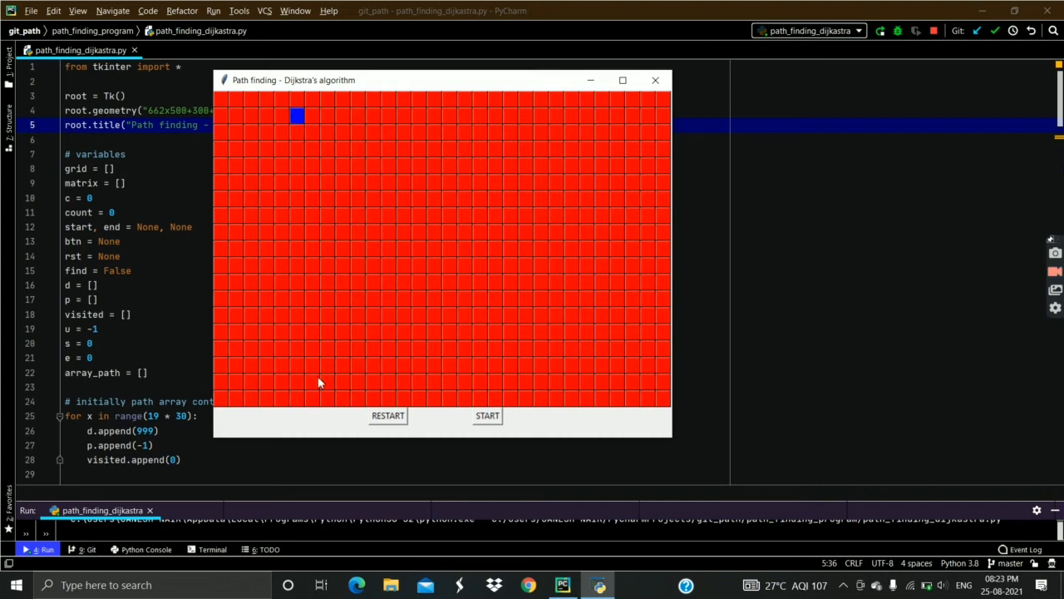
click(296, 381)
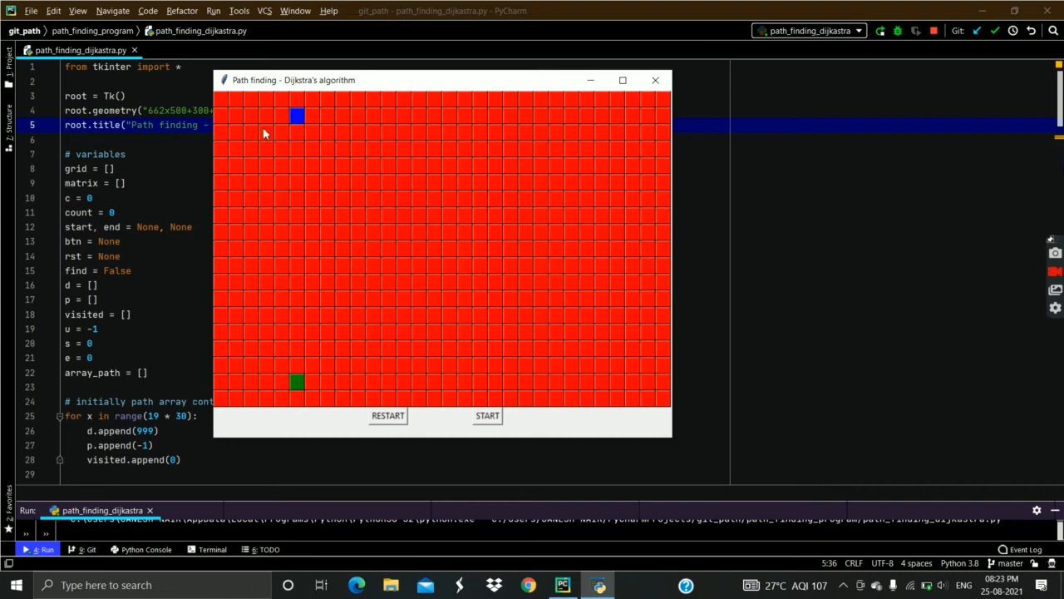
click(266, 100)
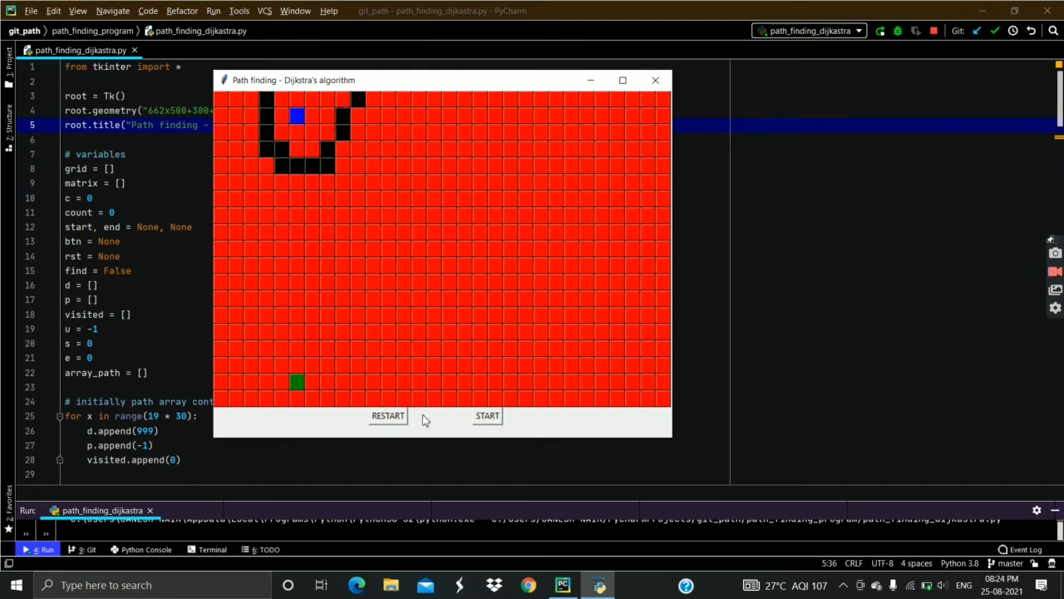
mouse_move(464, 85)
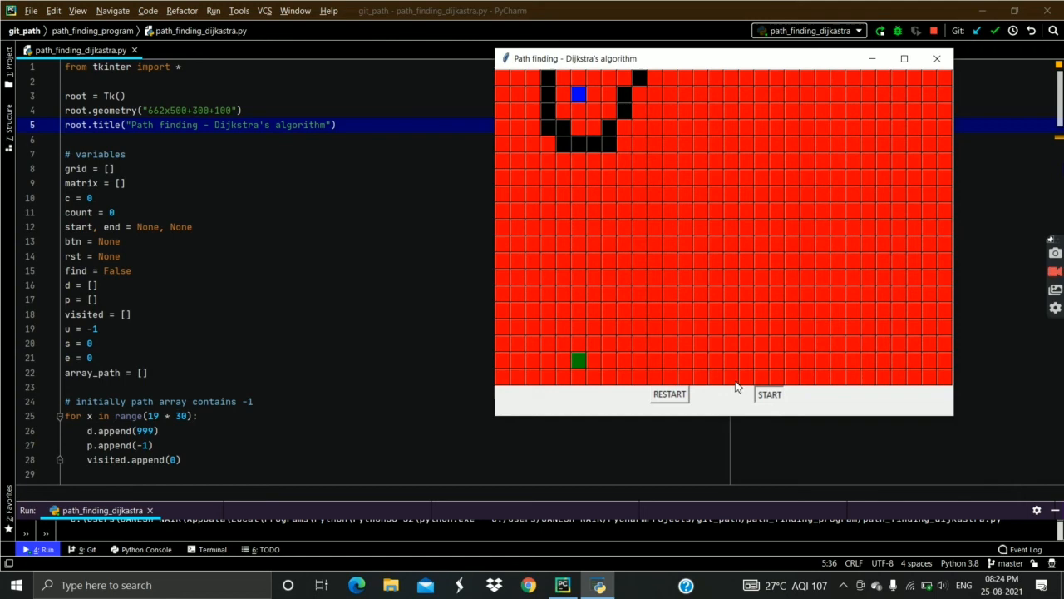
mouse_move(762, 365)
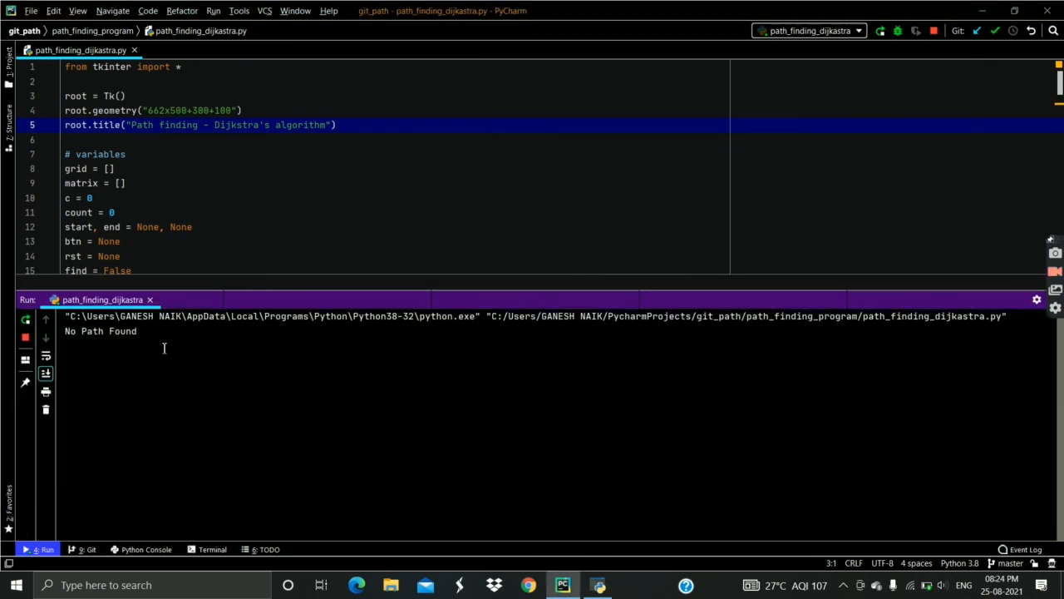
click(598, 583)
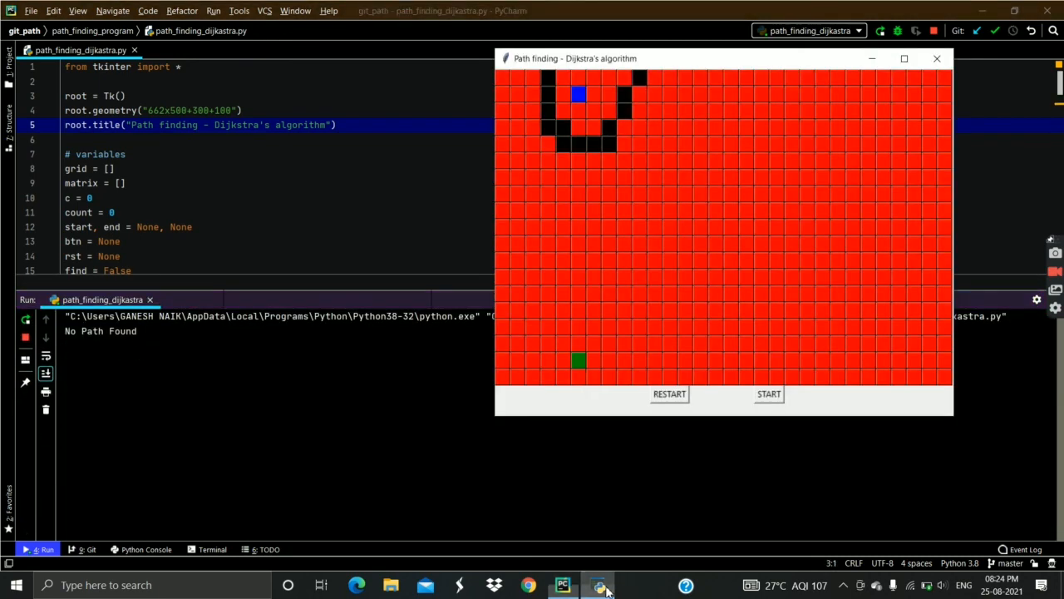